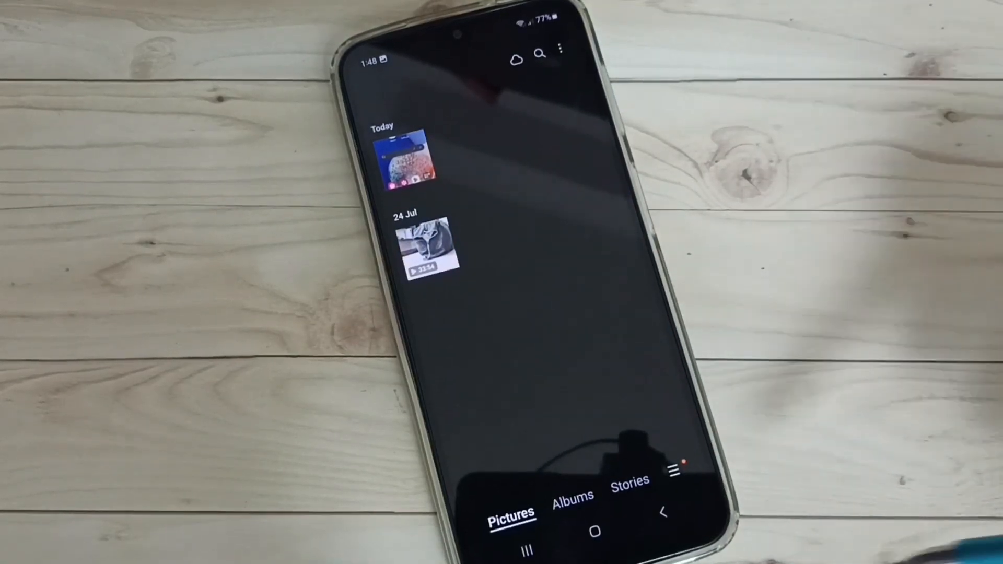
Move Take screenshot from Available buttons into the active quick panel buttons.
{"action": "left_click", "coordinate": [595, 531]}
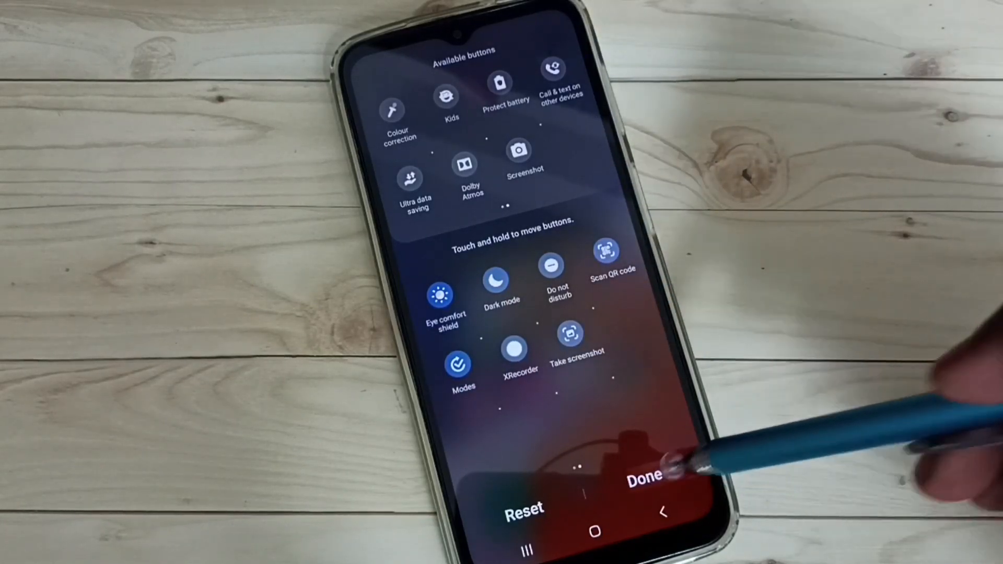
Save the new quick panel layout and capture a screenshot with the Take screenshot tile.
{"action": "left_click", "coordinate": [642, 475]}
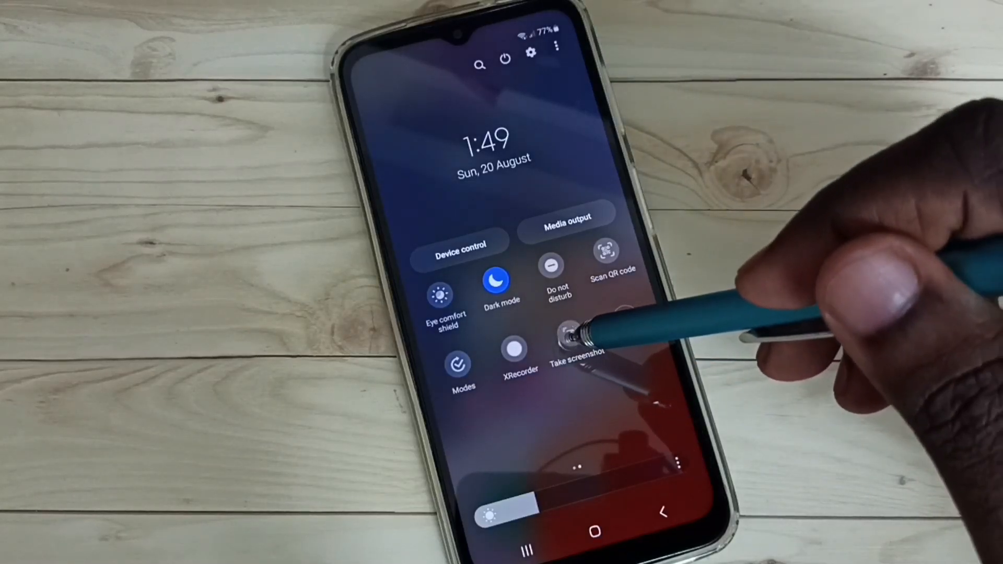
{"action": "left_click", "coordinate": [572, 340]}
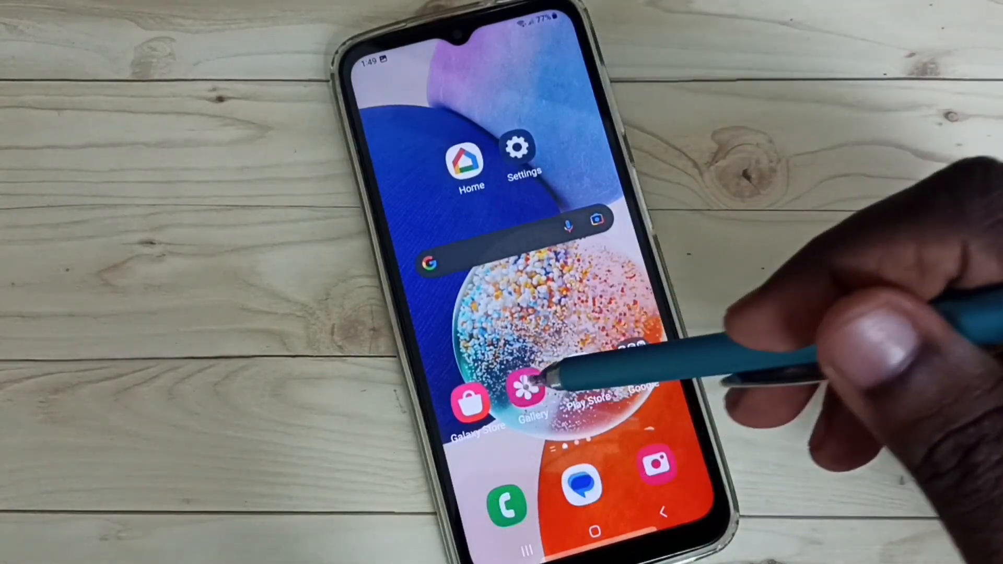
{"action": "left_click", "coordinate": [525, 399]}
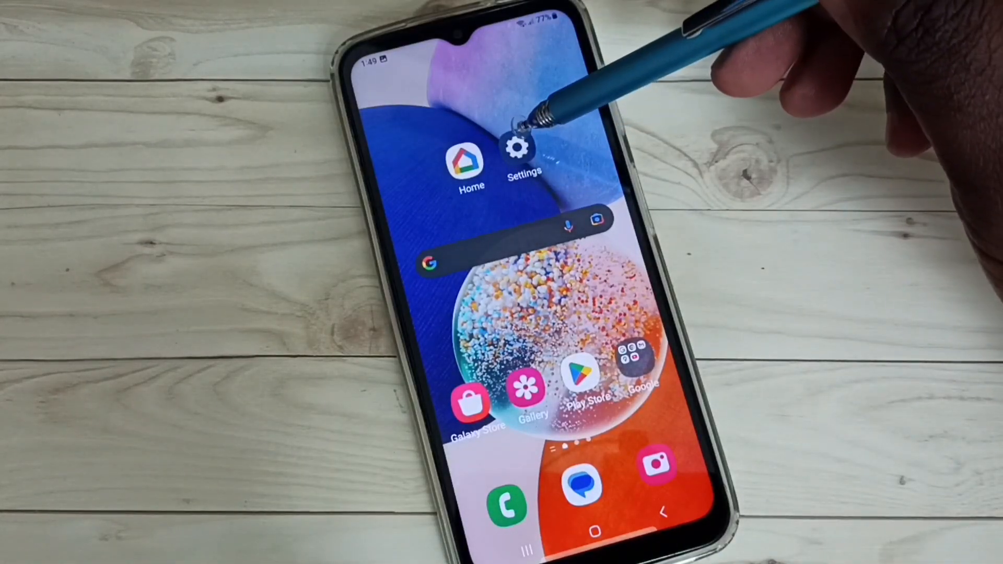
Turn on Assistant menu under Settings > Accessibility > Interaction and dexterity.
{"action": "left_click", "coordinate": [519, 155]}
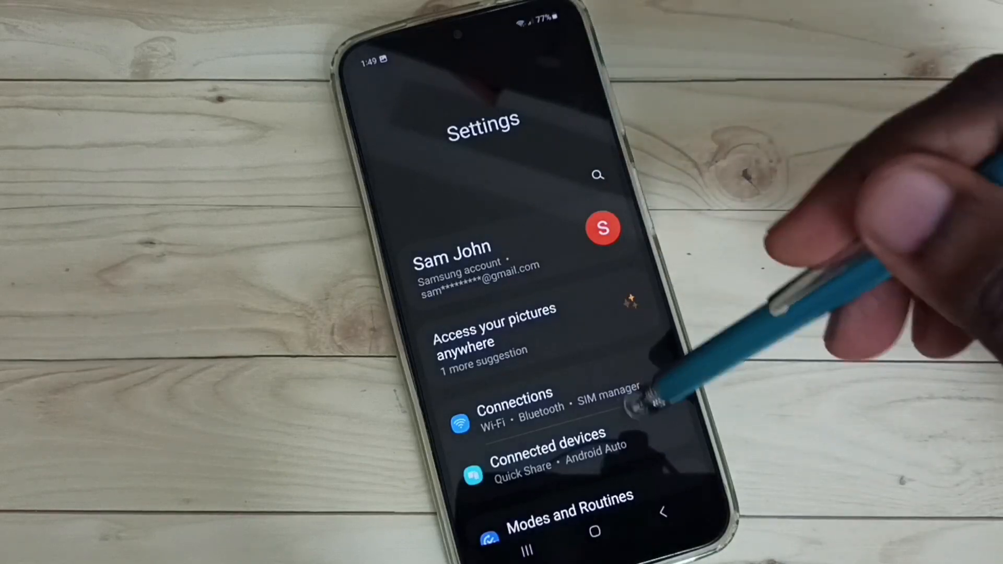
{"action": "scroll", "scroll_direction": "down", "scroll_amount": 3}
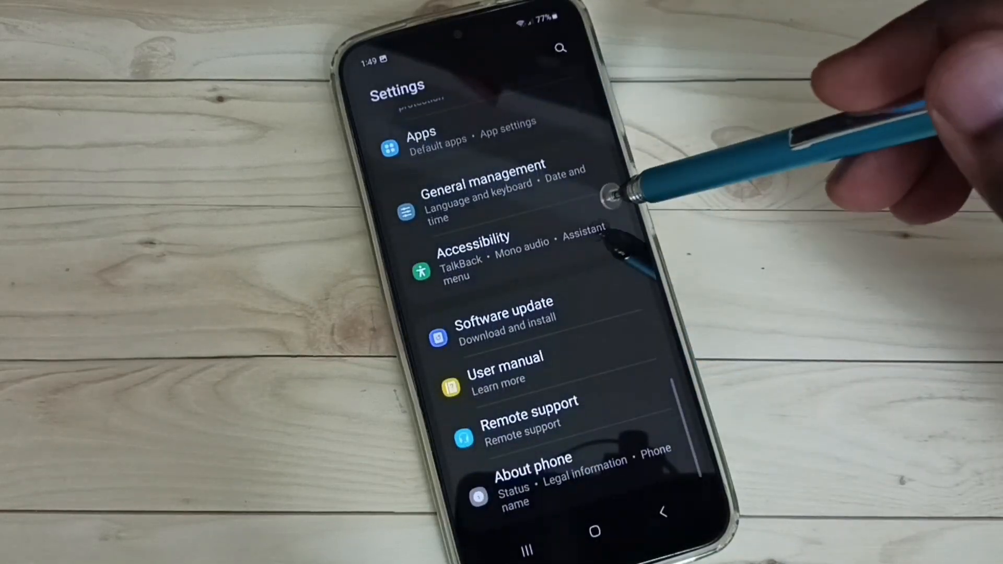
{"action": "left_click", "coordinate": [467, 239]}
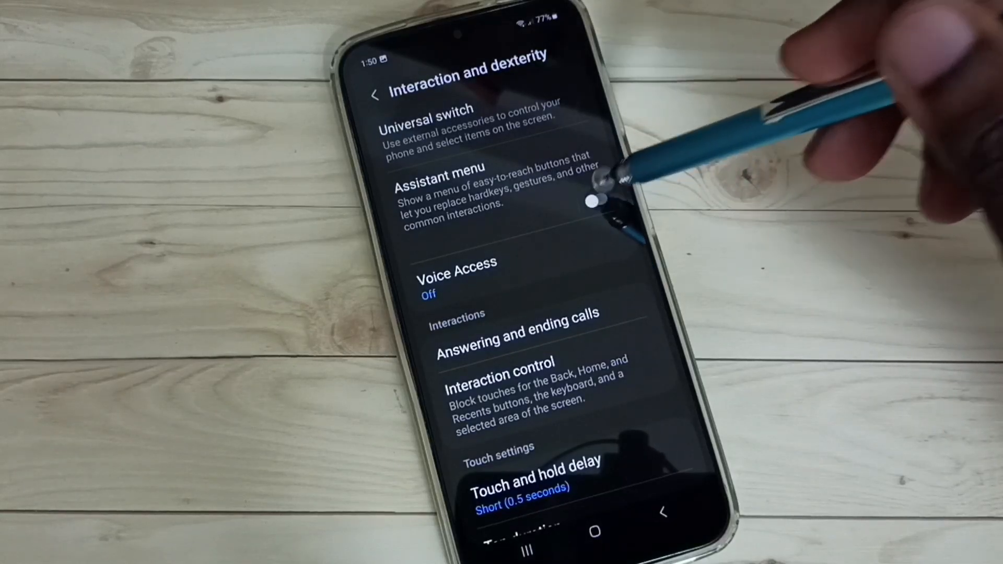
{"action": "left_click", "coordinate": [595, 200]}
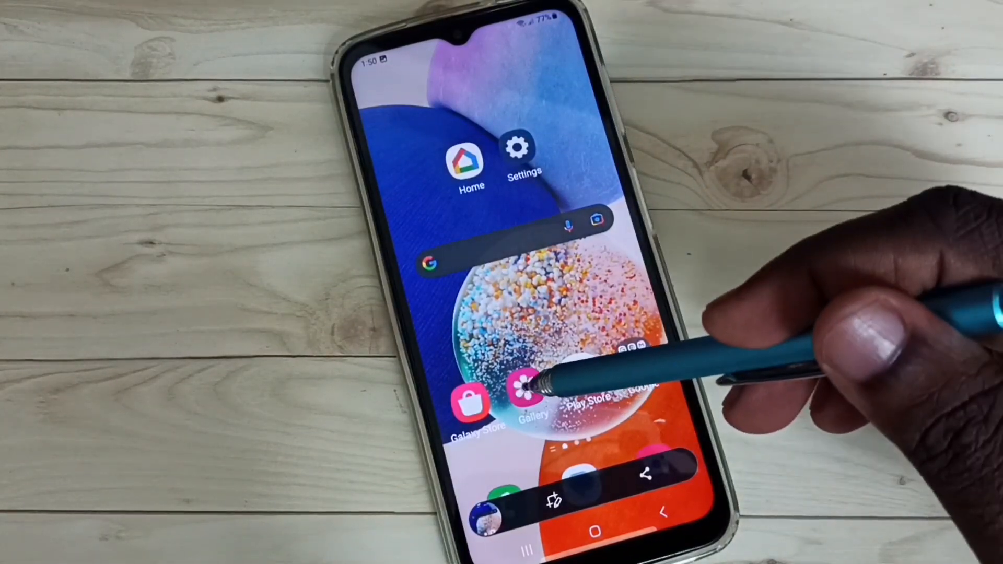
Confirm Gallery shows three screenshots under Today, then return to the home screen.
{"action": "left_click", "coordinate": [528, 395]}
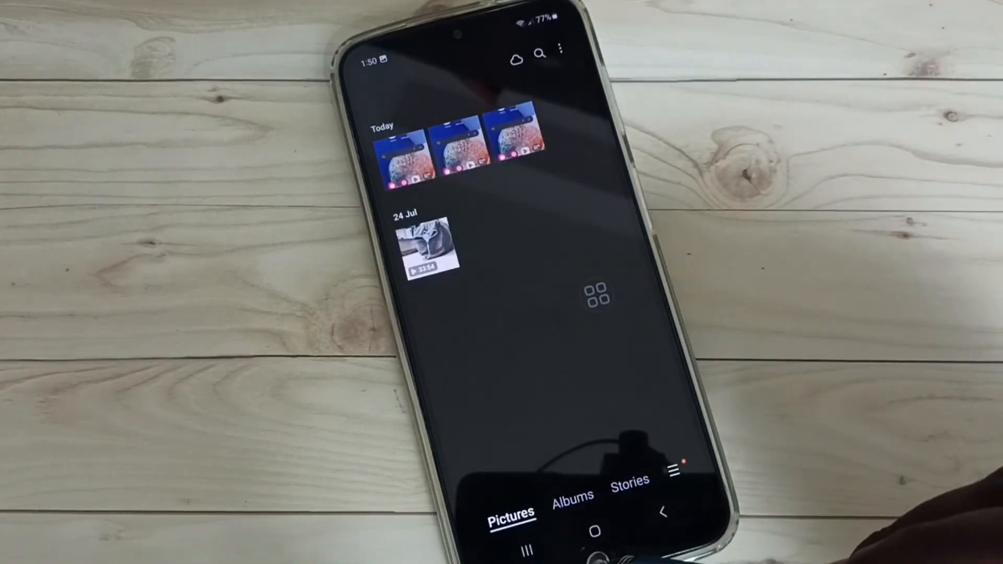
{"action": "left_click", "coordinate": [594, 531]}
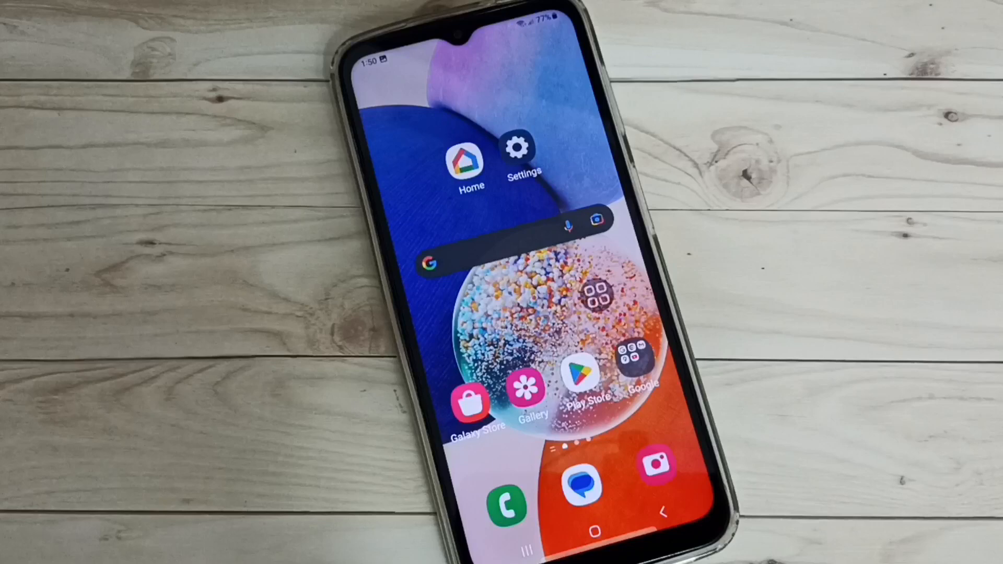